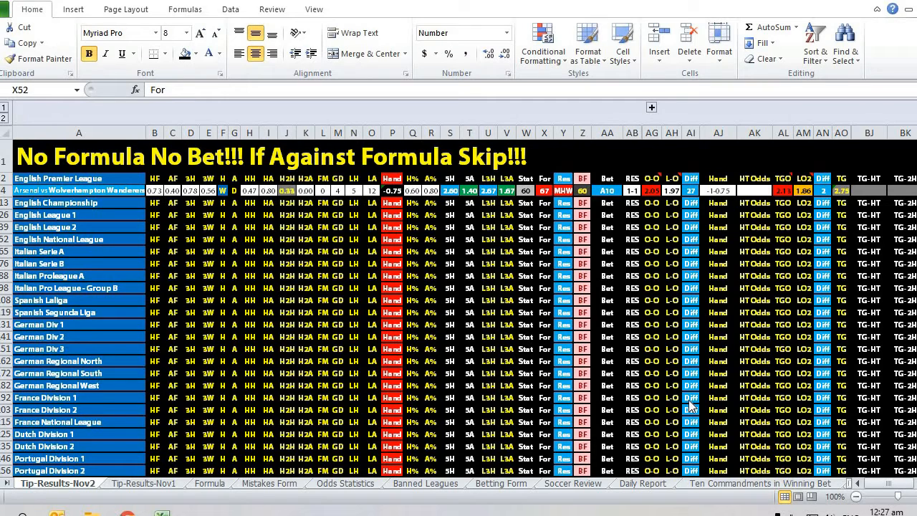
pyautogui.moveTo(602, 362)
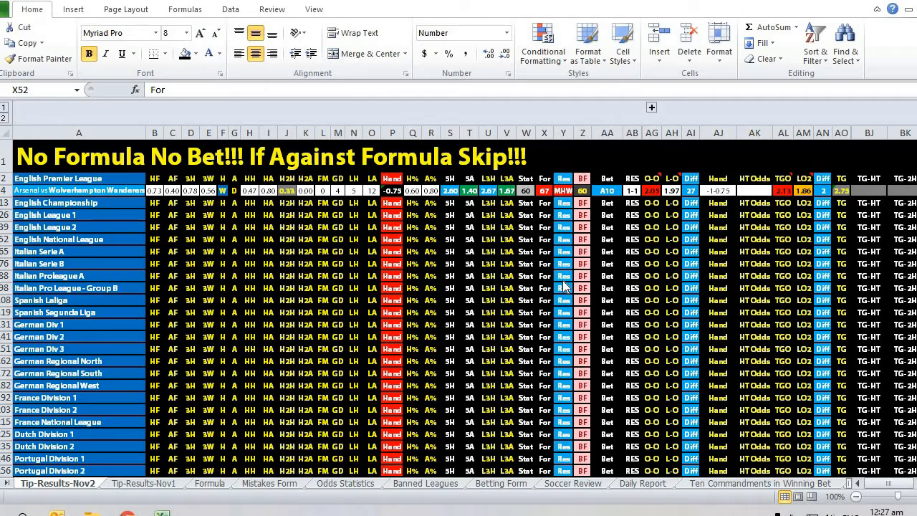
# Point out the H2H column and the value 27 in AI4, then expand the grouped SH, SA, OV and UD columns.
pyautogui.click(545, 239)
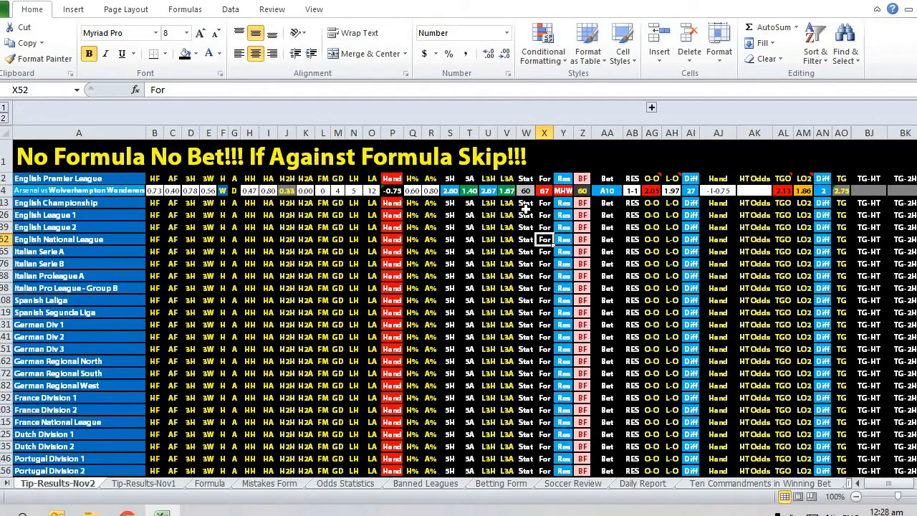
pyautogui.moveTo(115, 204)
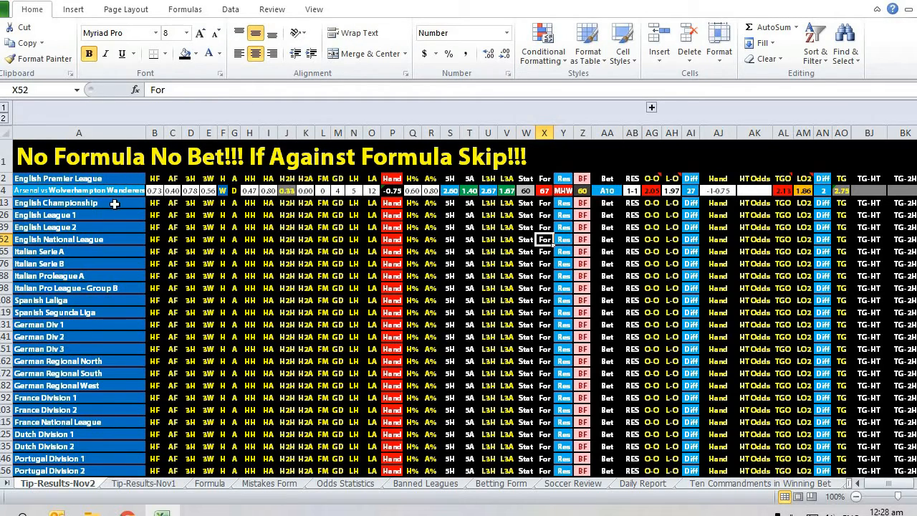
pyautogui.moveTo(123, 249)
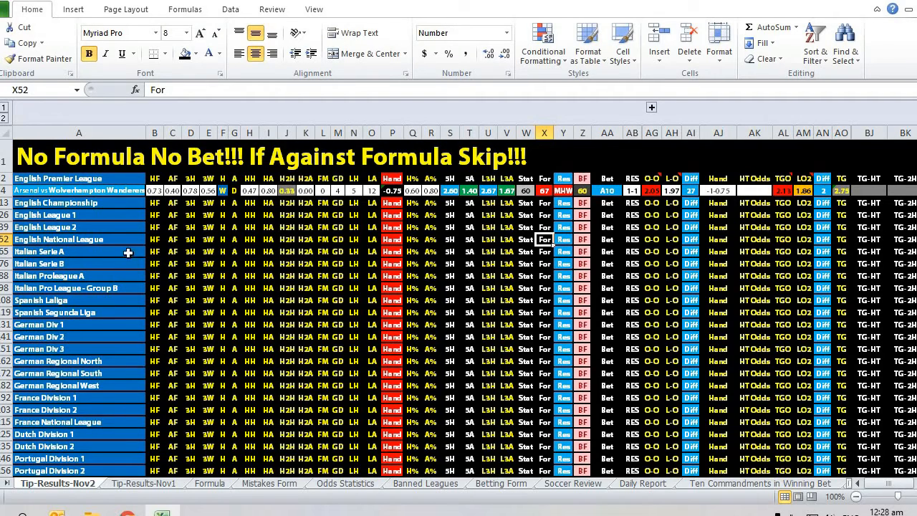
pyautogui.moveTo(119, 215)
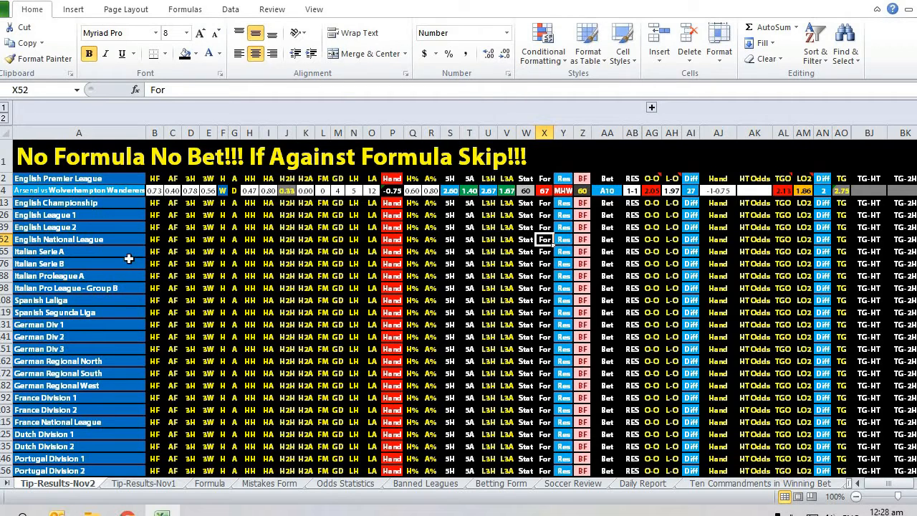
pyautogui.moveTo(295, 359)
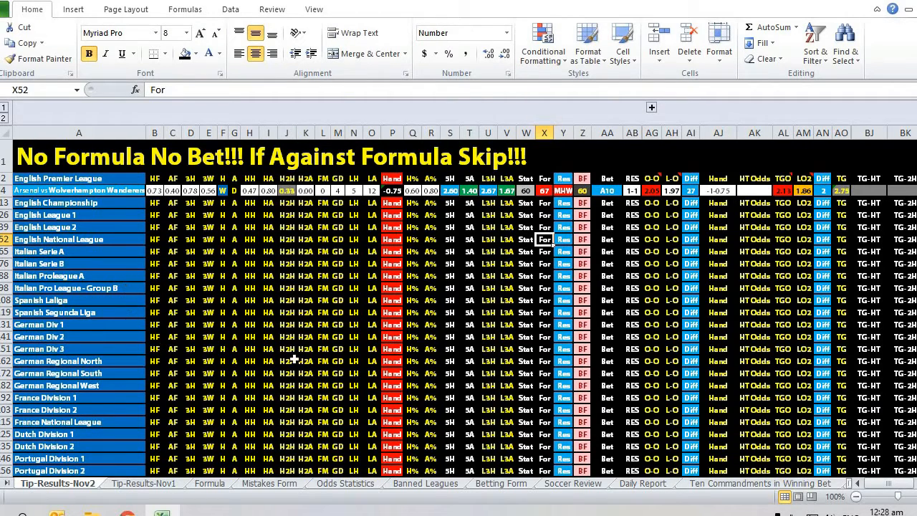
pyautogui.moveTo(321, 382)
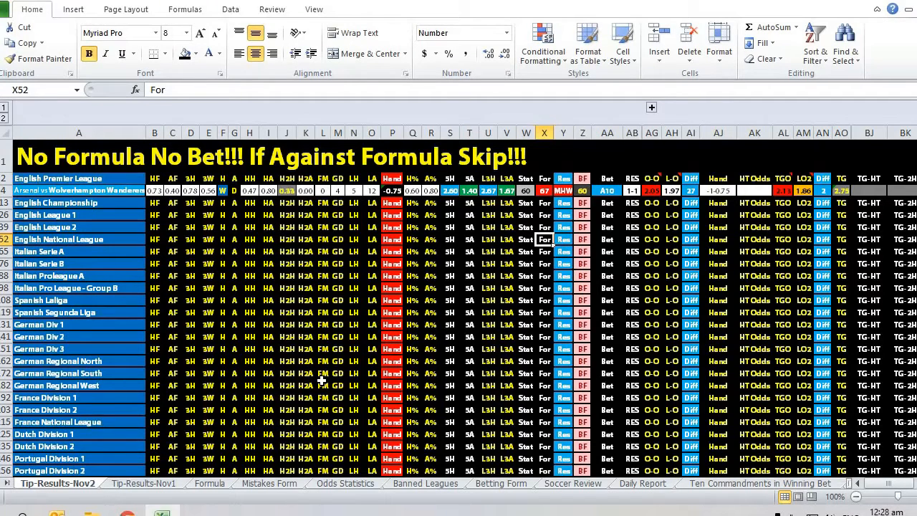
pyautogui.moveTo(253, 399)
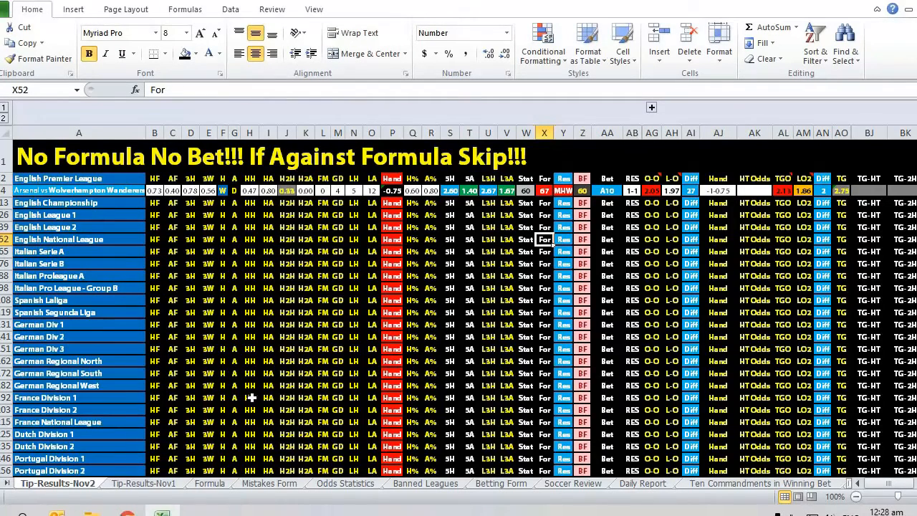
pyautogui.moveTo(652, 351)
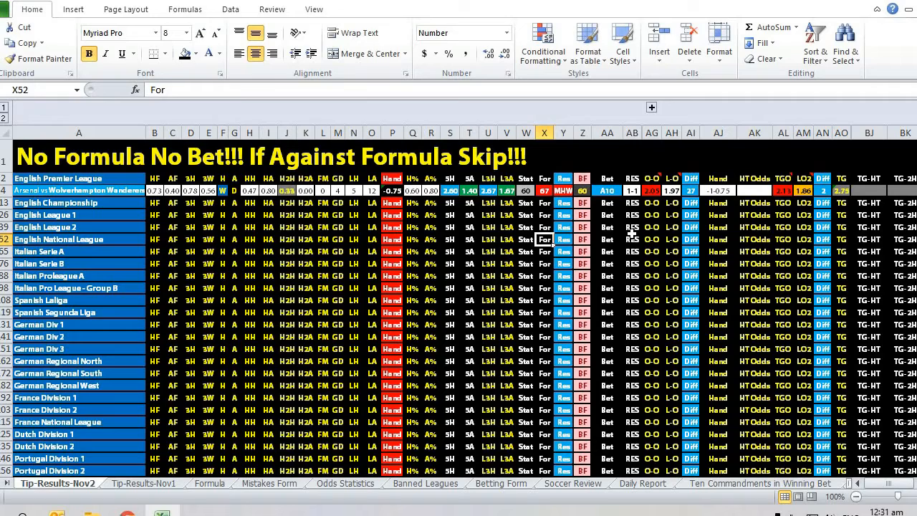
pyautogui.moveTo(631, 275)
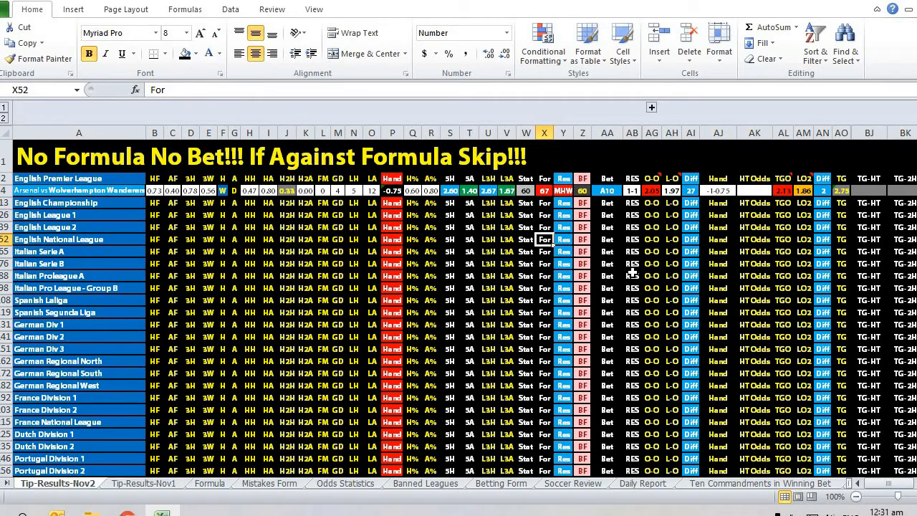
pyautogui.moveTo(634, 265)
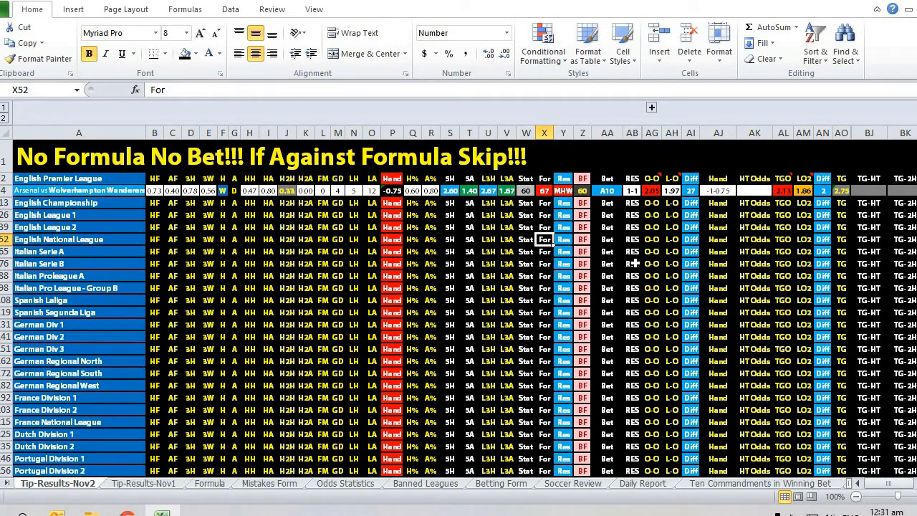
pyautogui.moveTo(636, 264)
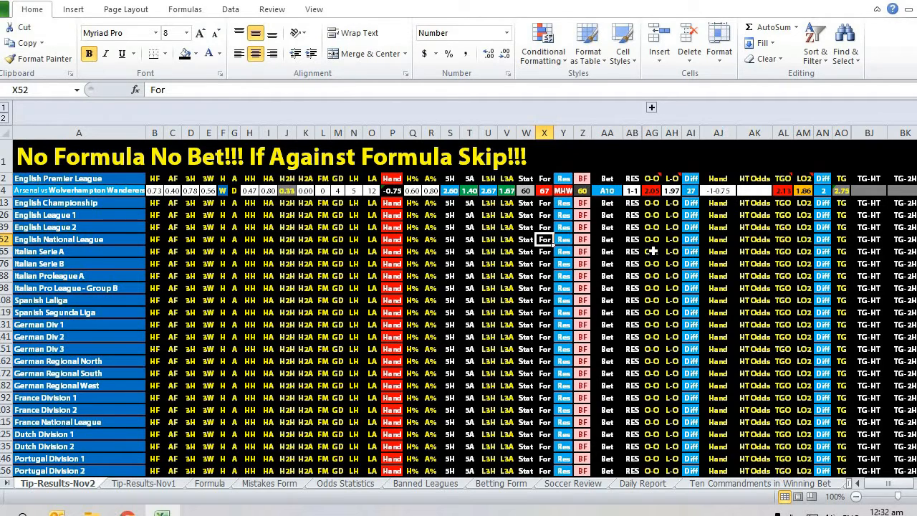
pyautogui.click(651, 191)
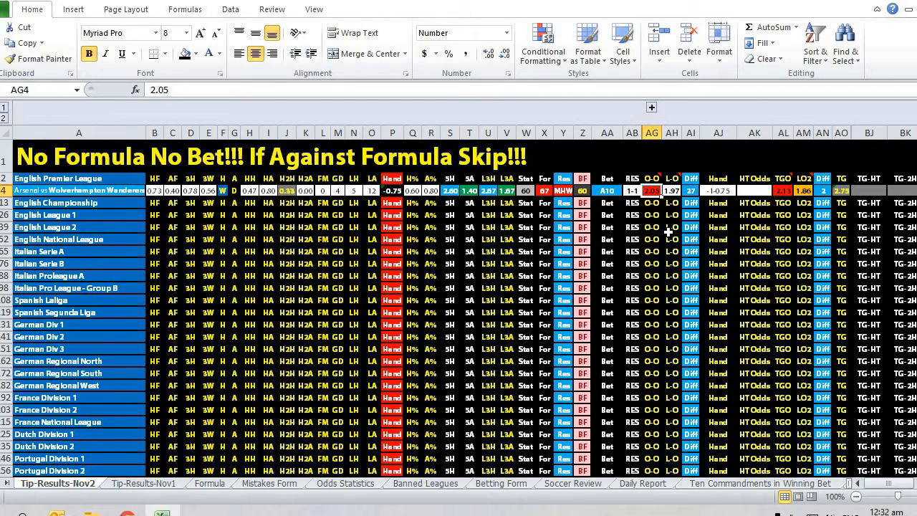
pyautogui.moveTo(671, 232)
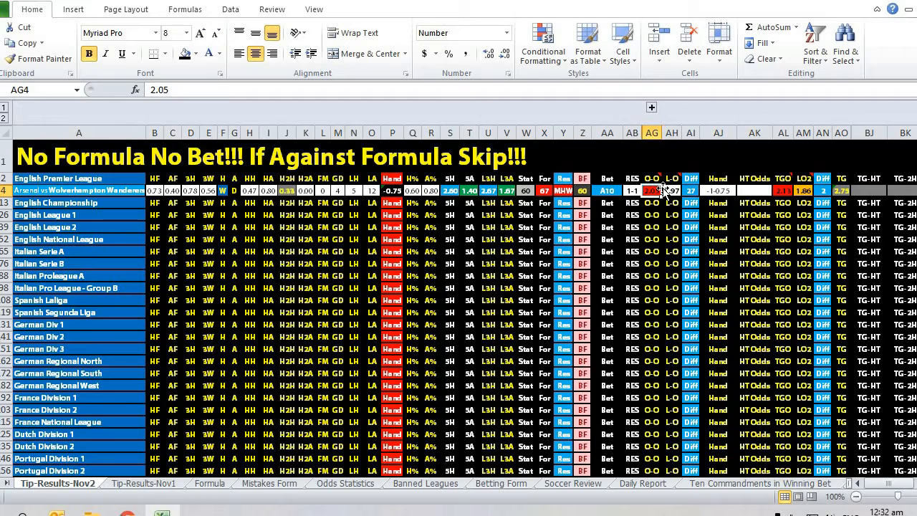
pyautogui.moveTo(660, 192)
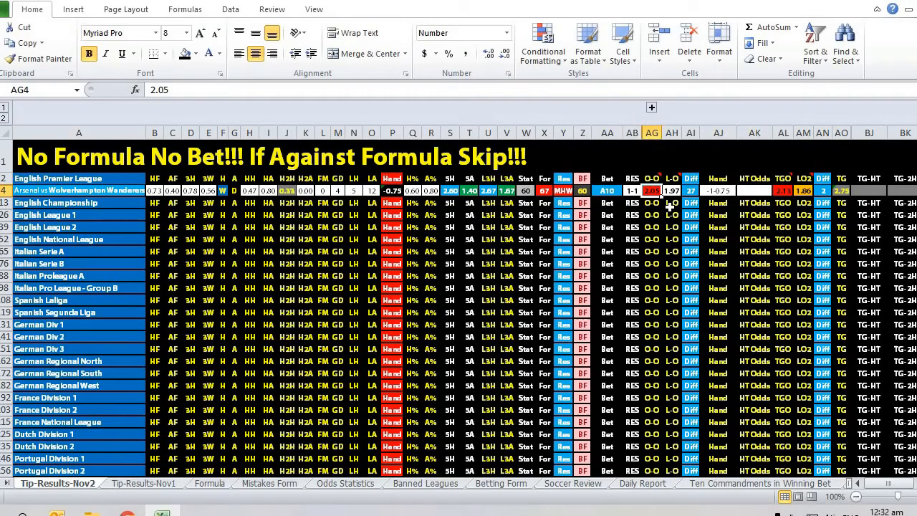
pyautogui.moveTo(653, 228)
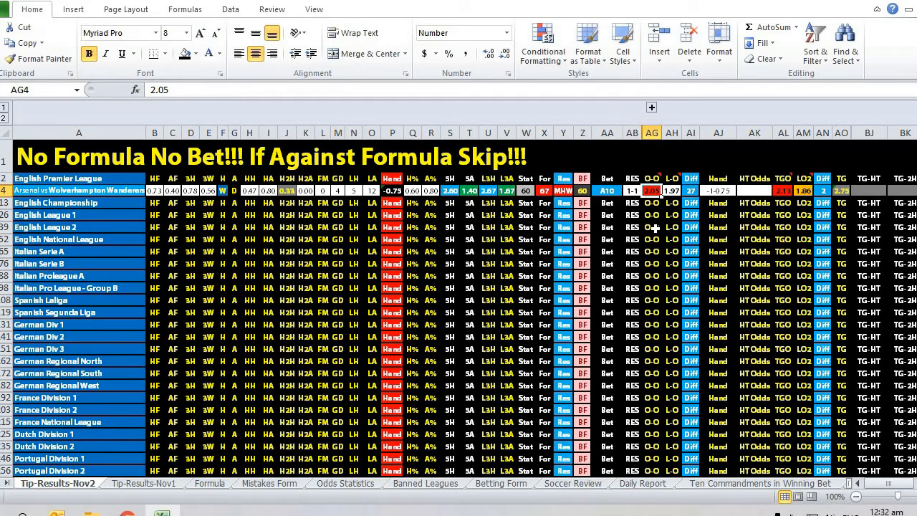
pyautogui.moveTo(671, 228)
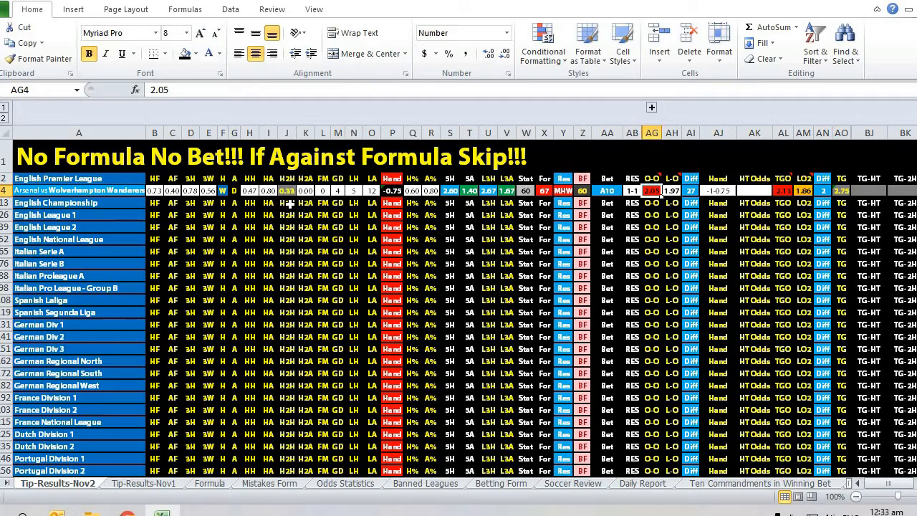
pyautogui.click(287, 203)
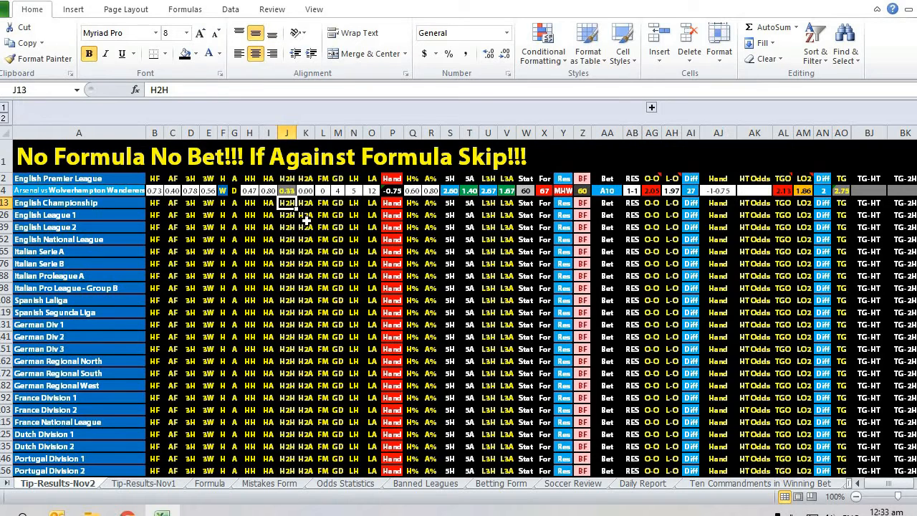
pyautogui.moveTo(479, 208)
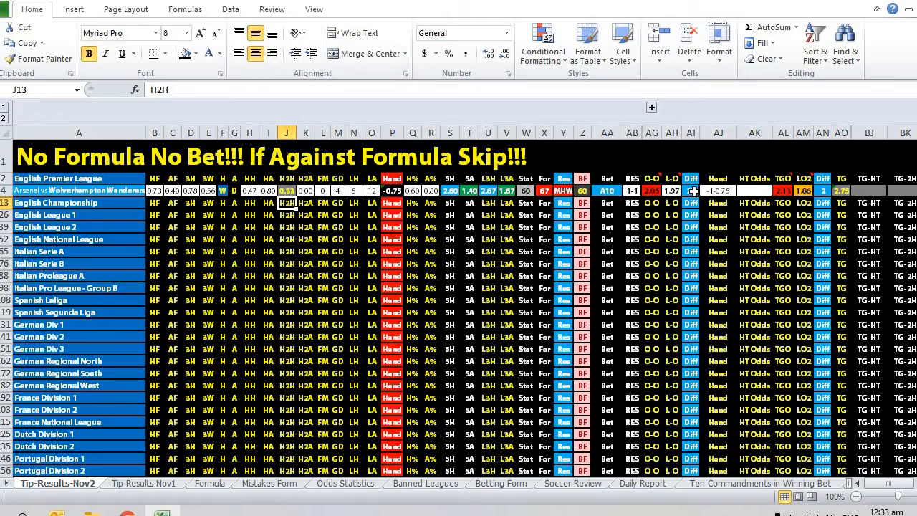
pyautogui.click(691, 190)
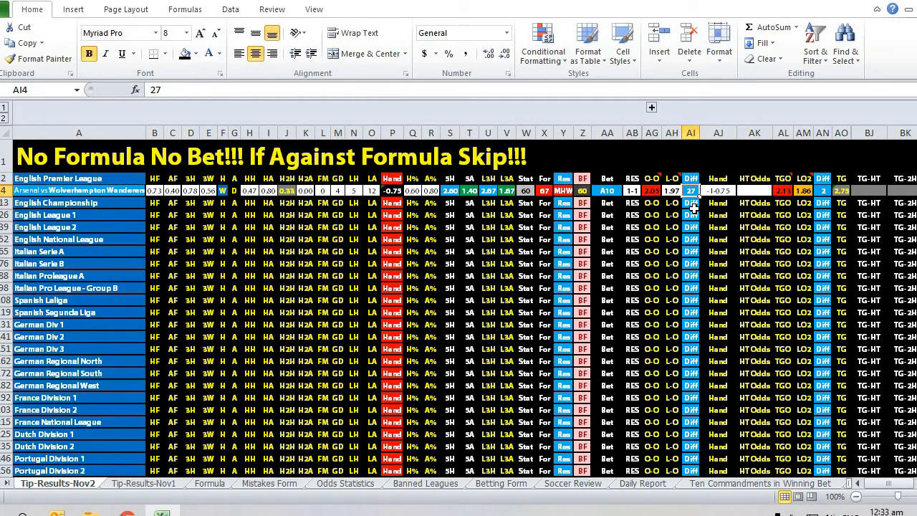
pyautogui.moveTo(652, 112)
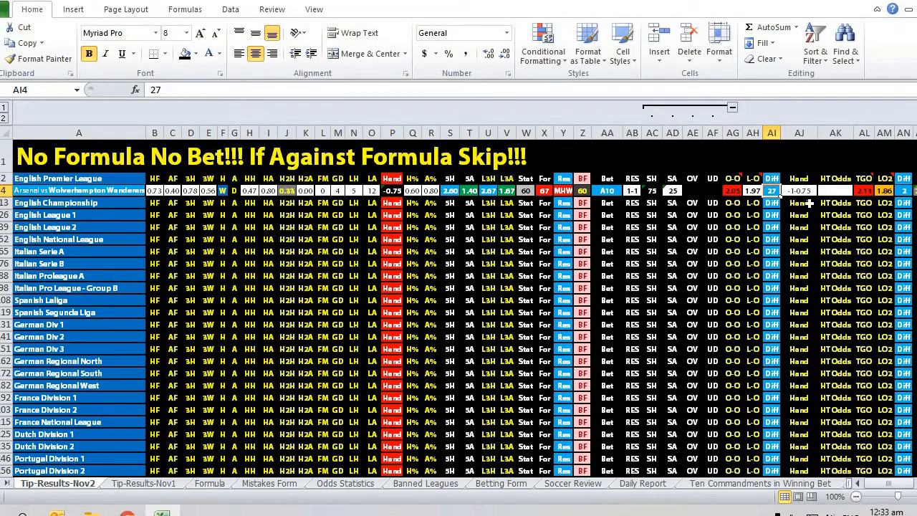
pyautogui.moveTo(657, 196)
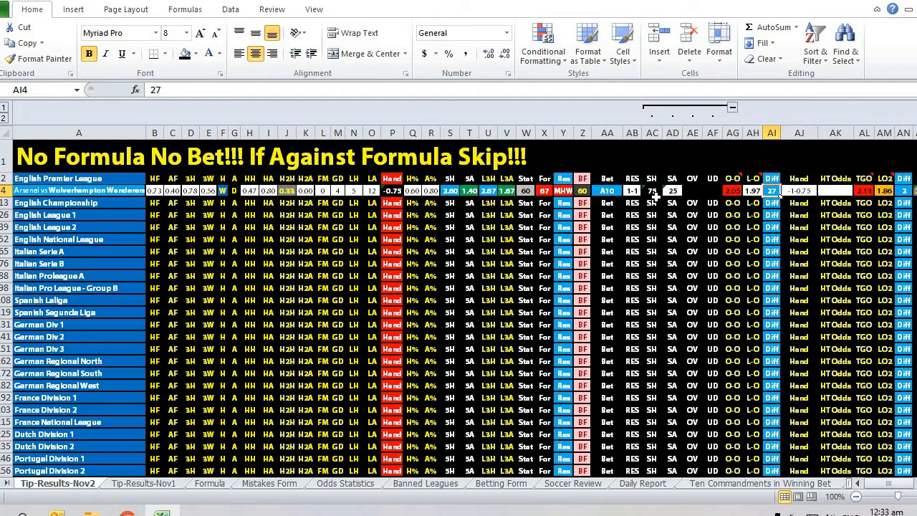
pyautogui.moveTo(652, 194)
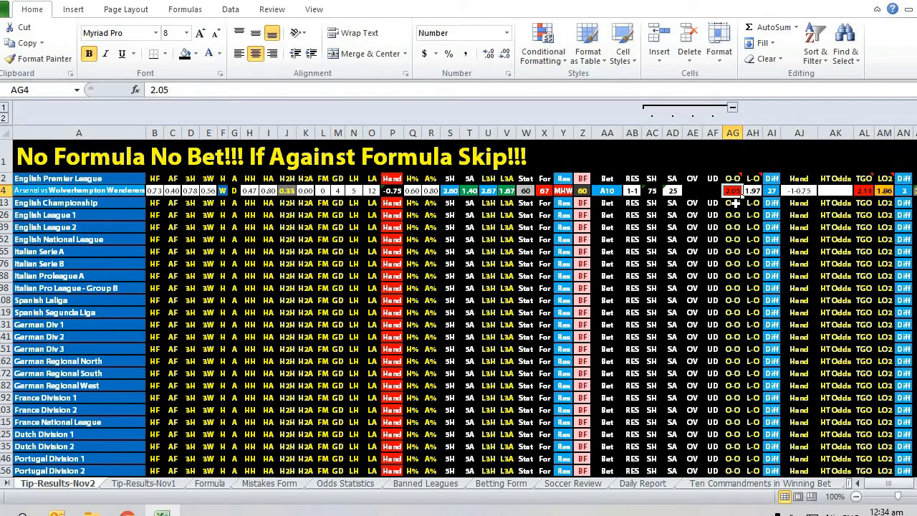
pyautogui.moveTo(767, 208)
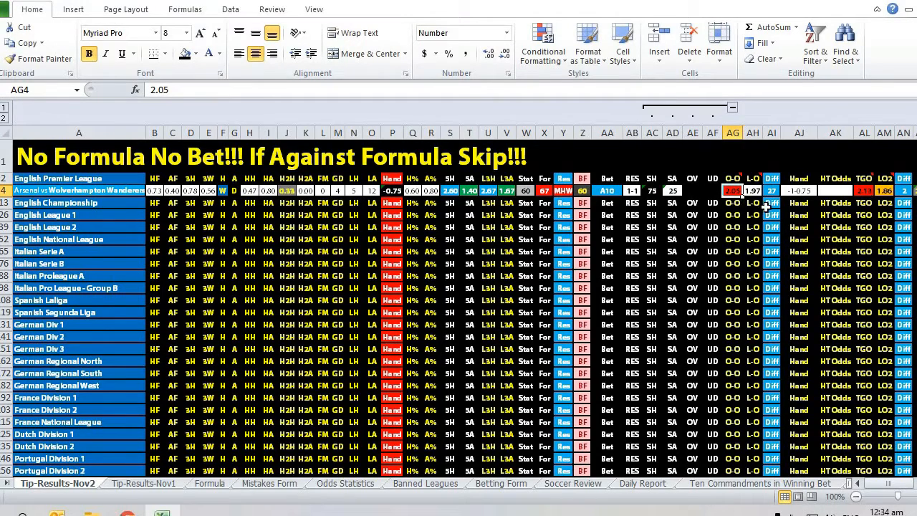
pyautogui.moveTo(741, 148)
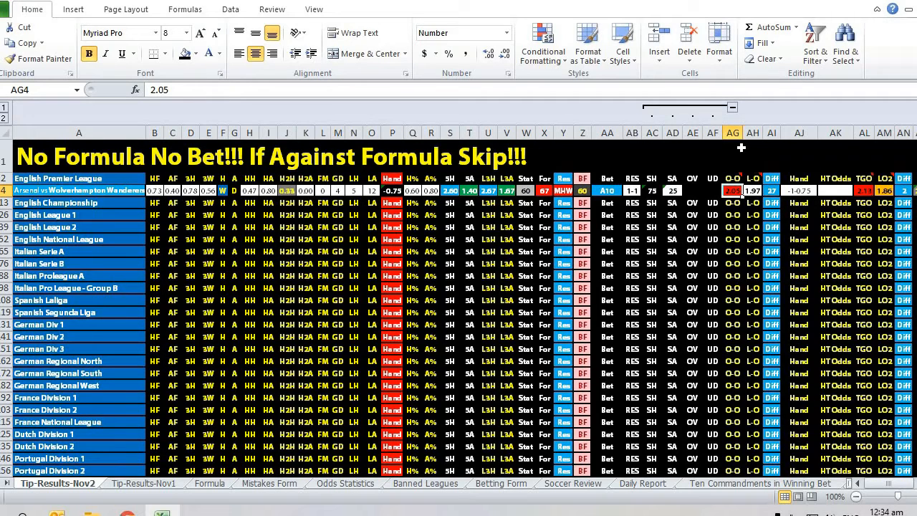
pyautogui.moveTo(753, 200)
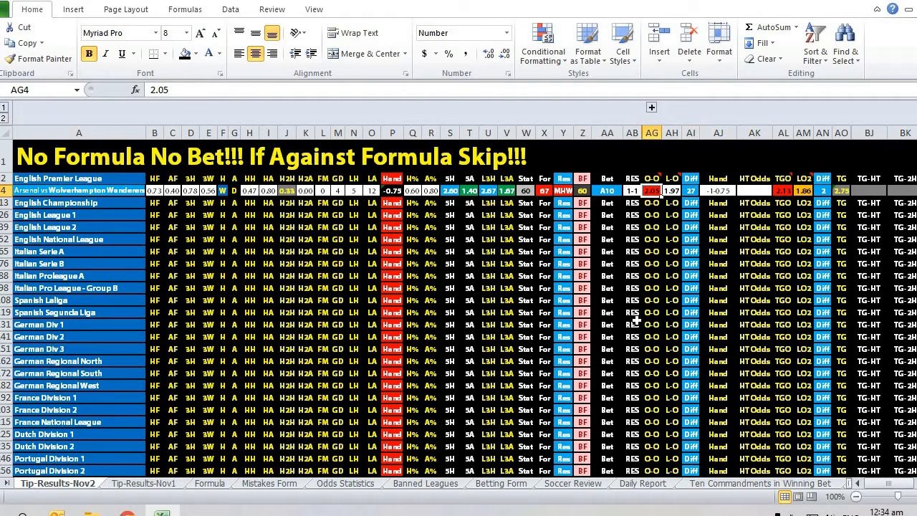
pyautogui.moveTo(685, 302)
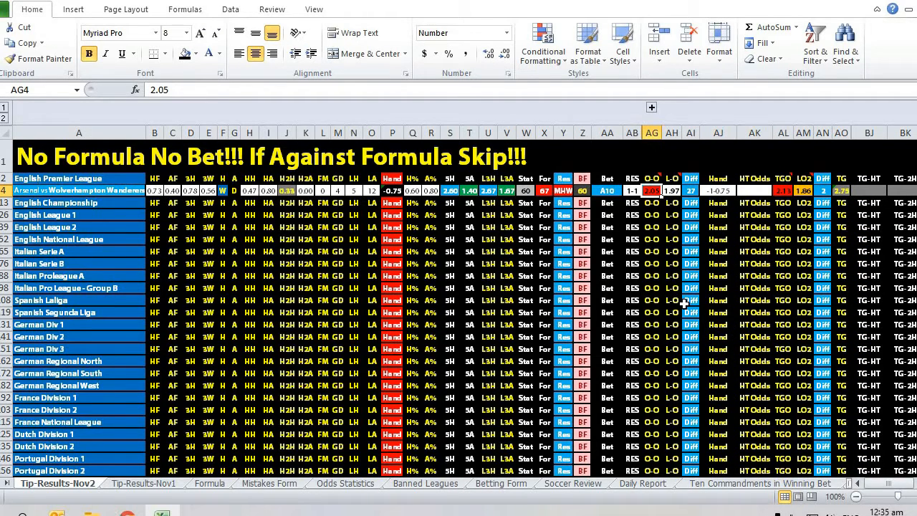